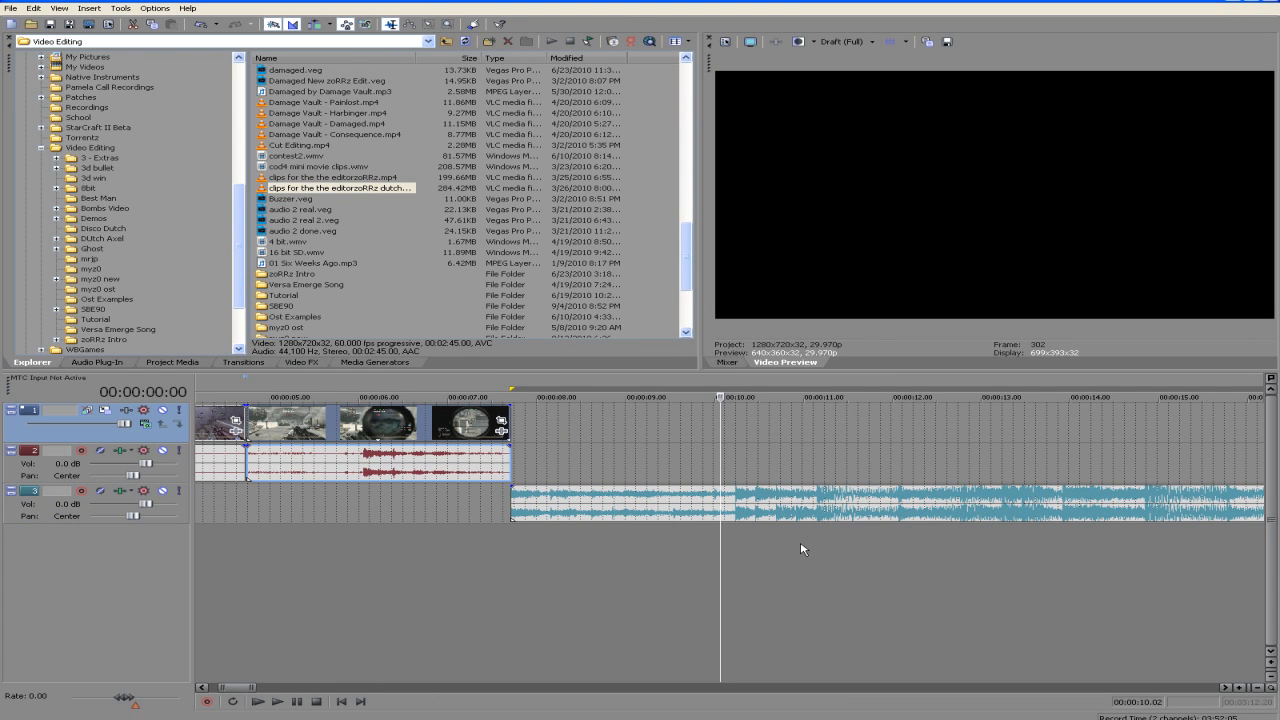
Step: Check the audio levels in the Mixer, then return to the Video Preview
click(728, 362)
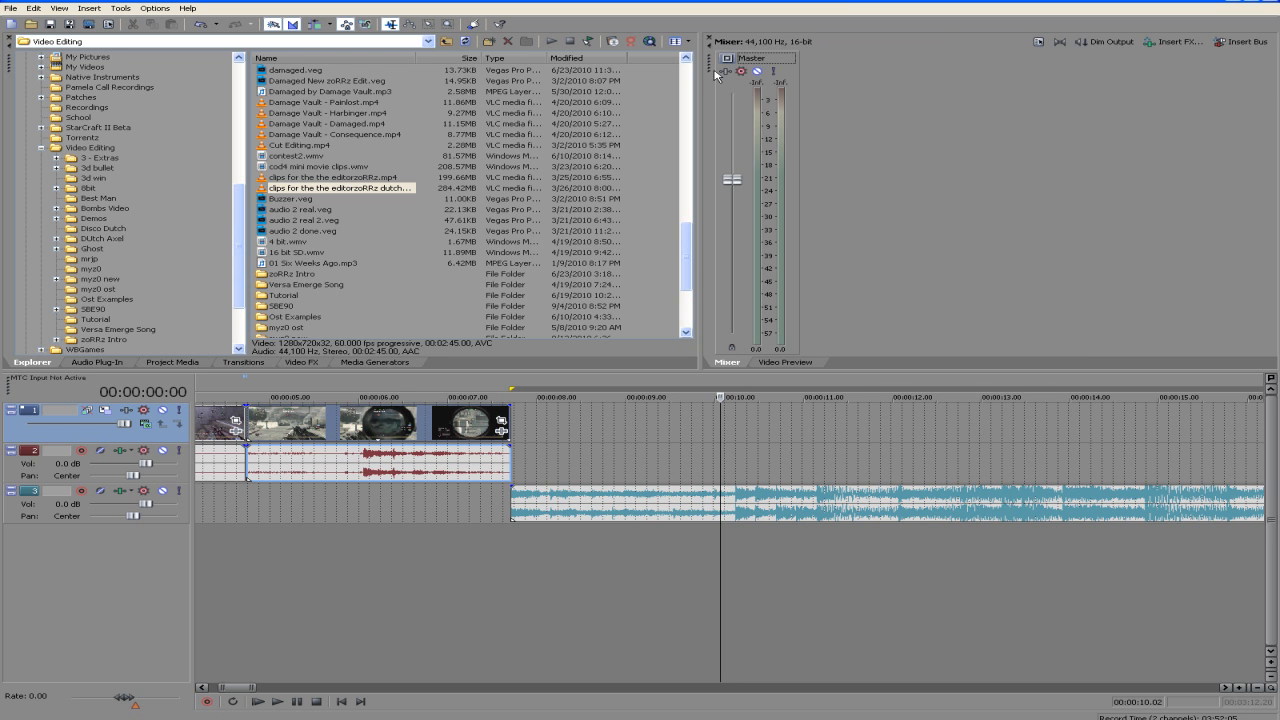
click(784, 362)
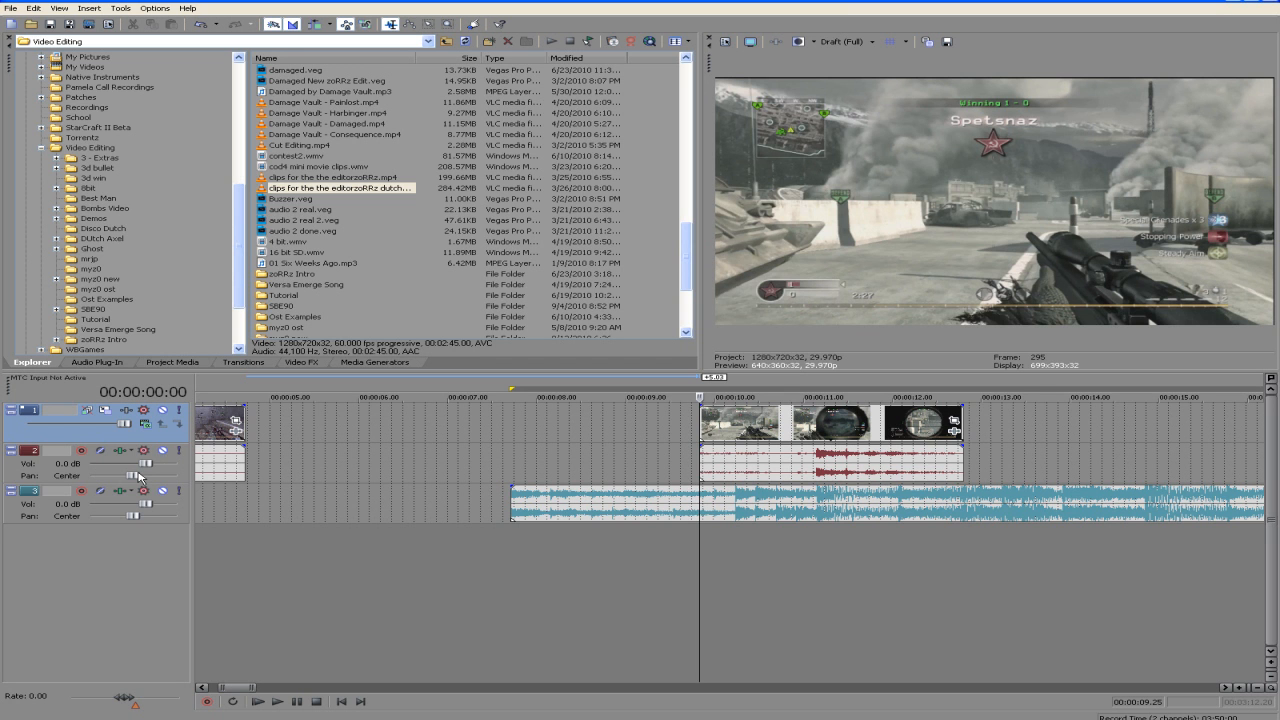
mouse_move(404, 304)
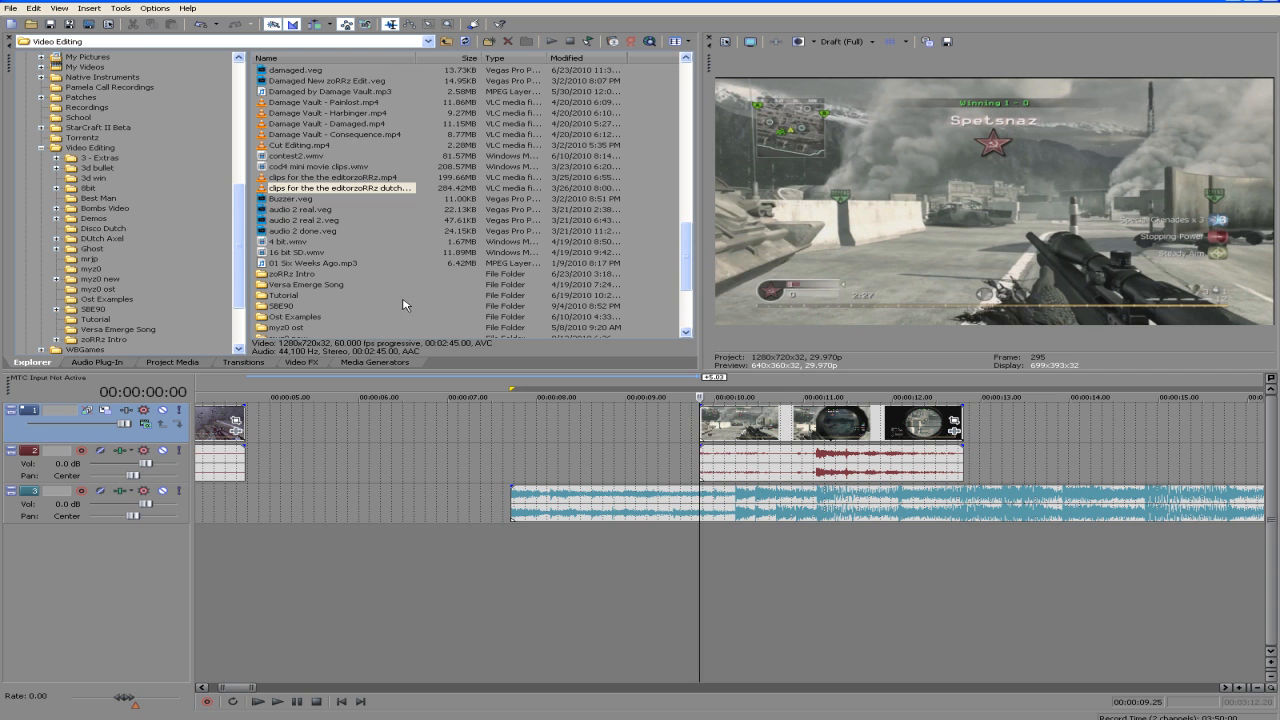
Step: Show the Mixer via the View menu, lower the Master fader and reset the clipped peak indicators
click(58, 8)
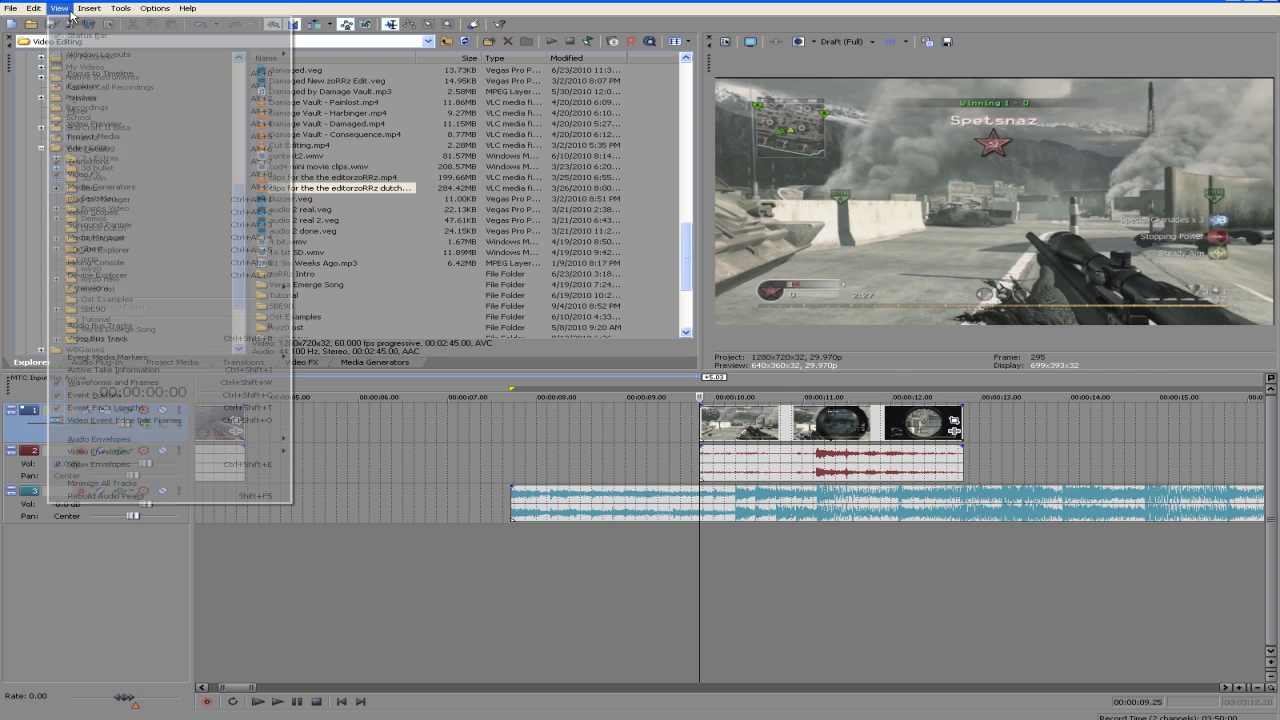
mouse_move(156, 172)
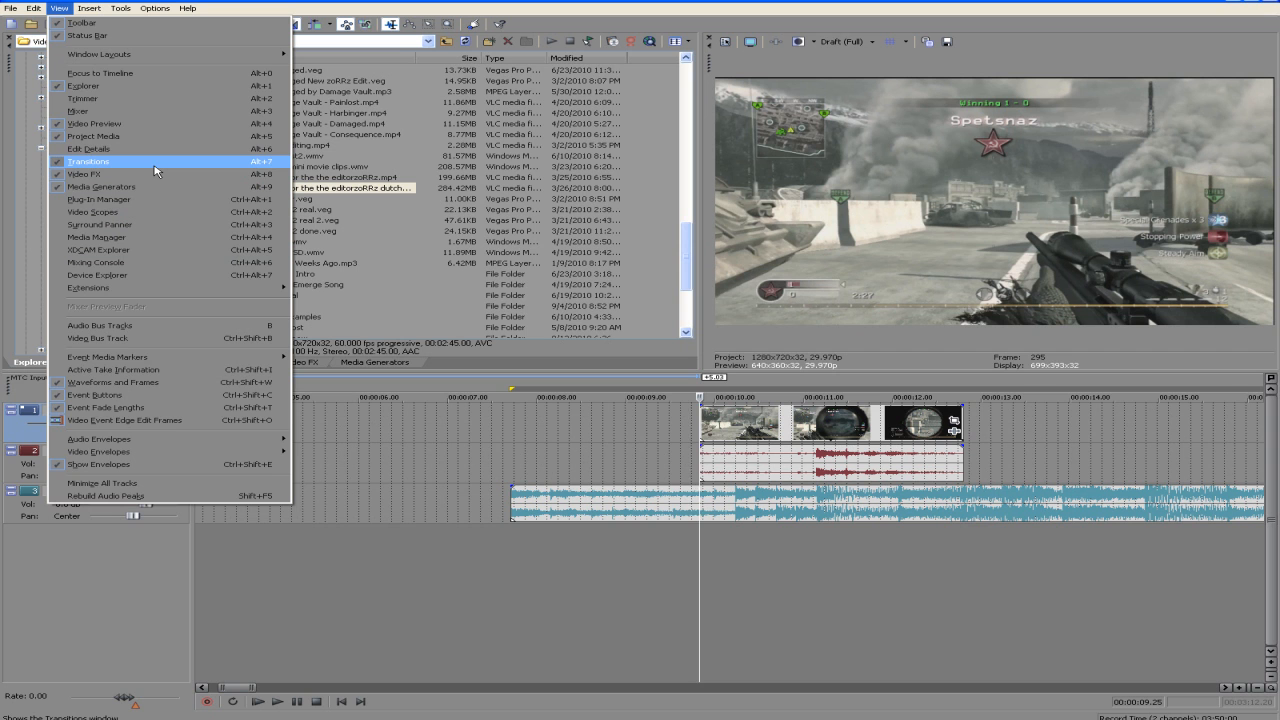
mouse_move(84, 98)
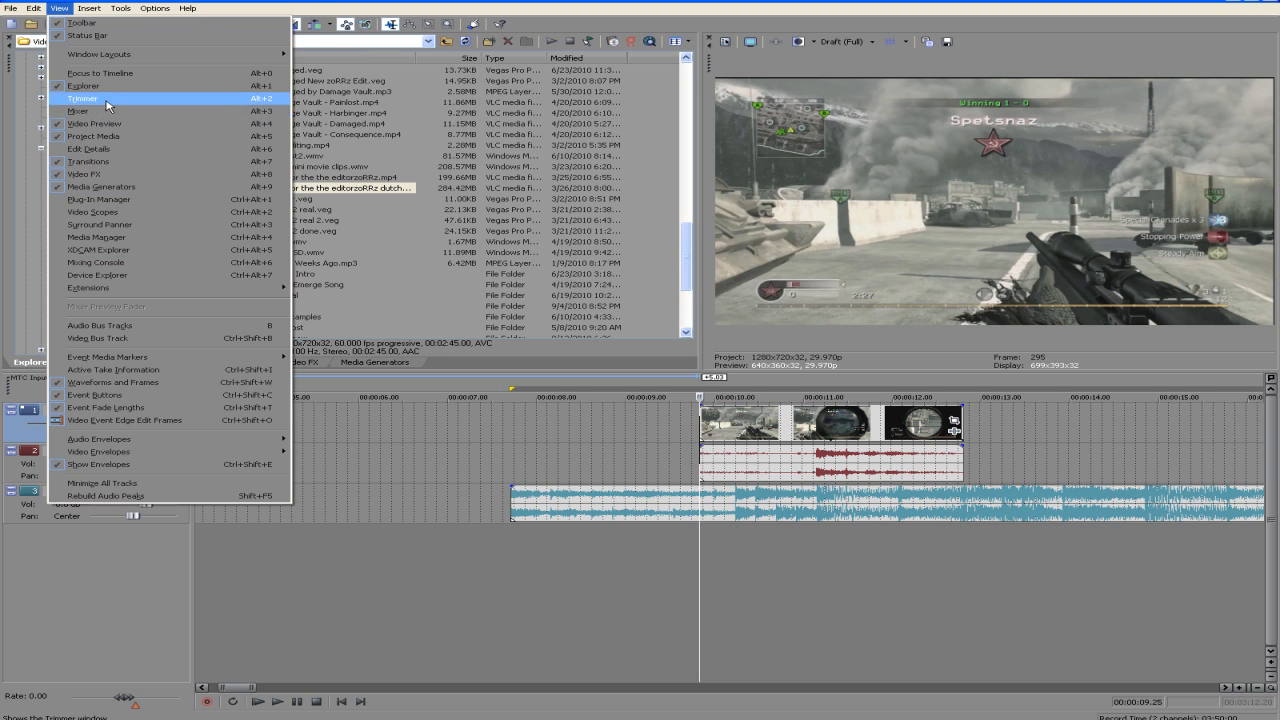
click(78, 112)
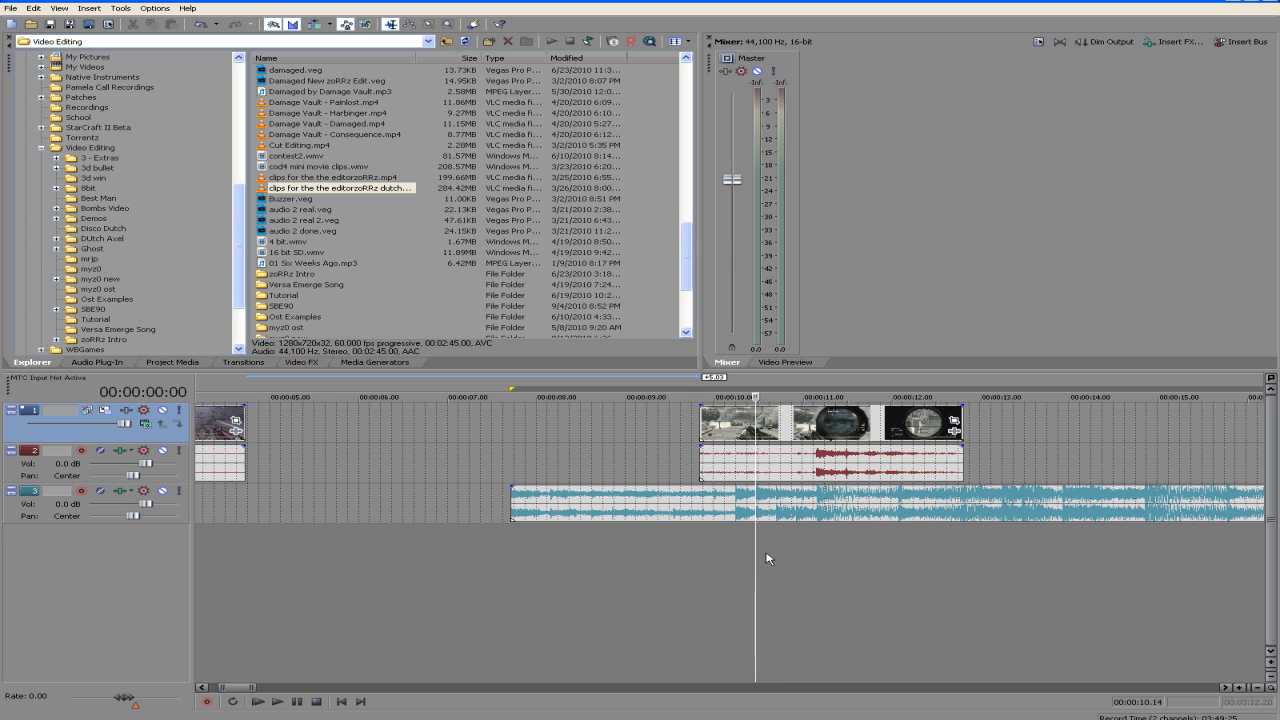
mouse_move(776, 84)
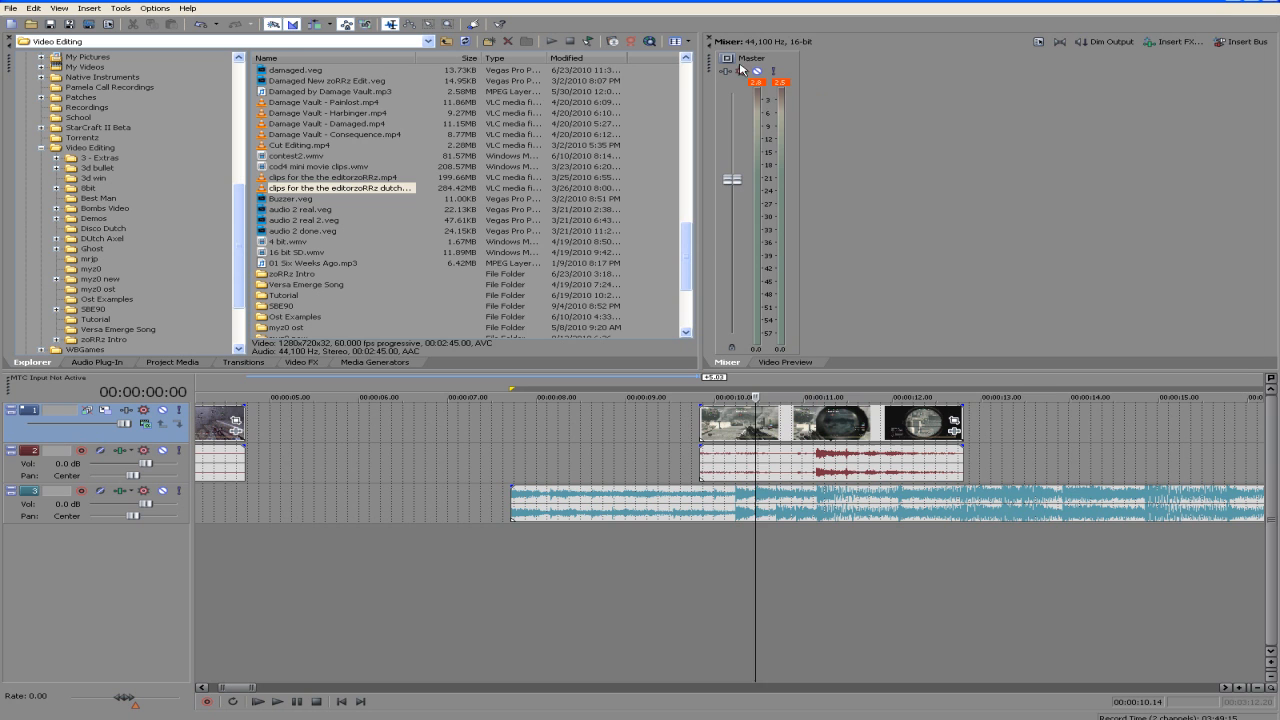
mouse_move(804, 330)
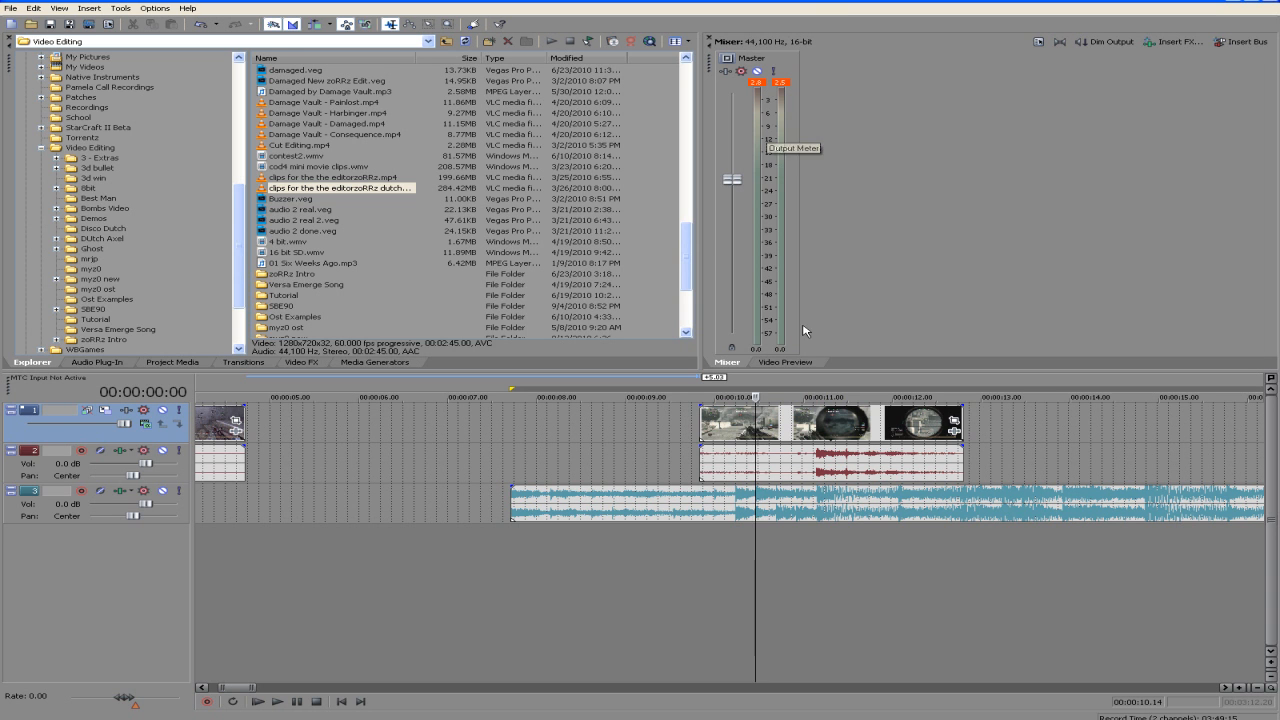
drag(732, 180, 732, 216)
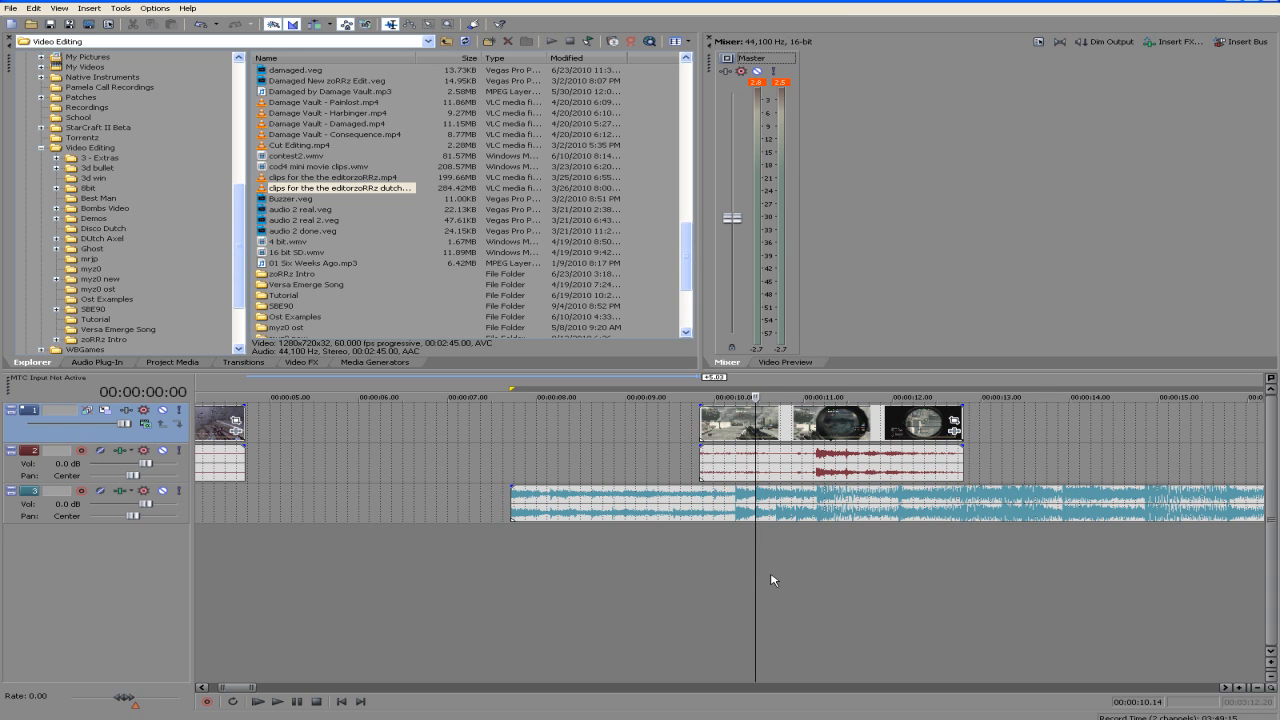
click(276, 700)
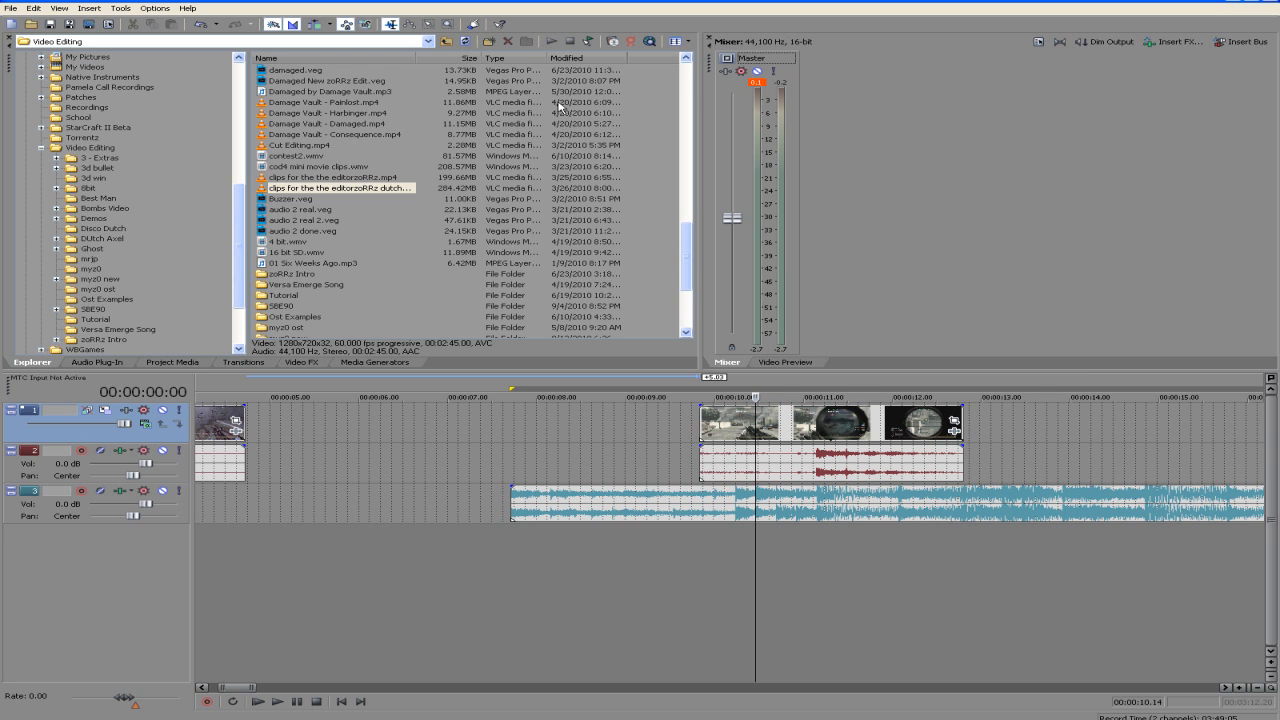
mouse_move(900, 460)
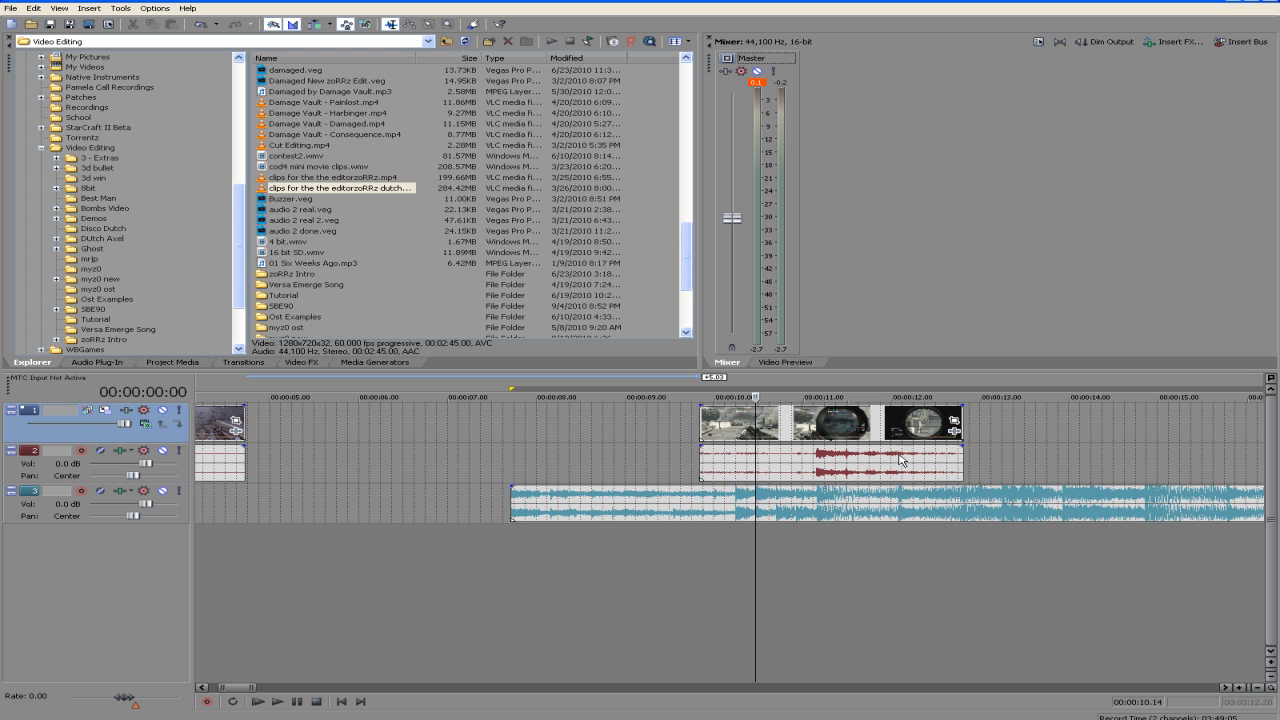
mouse_move(820, 552)
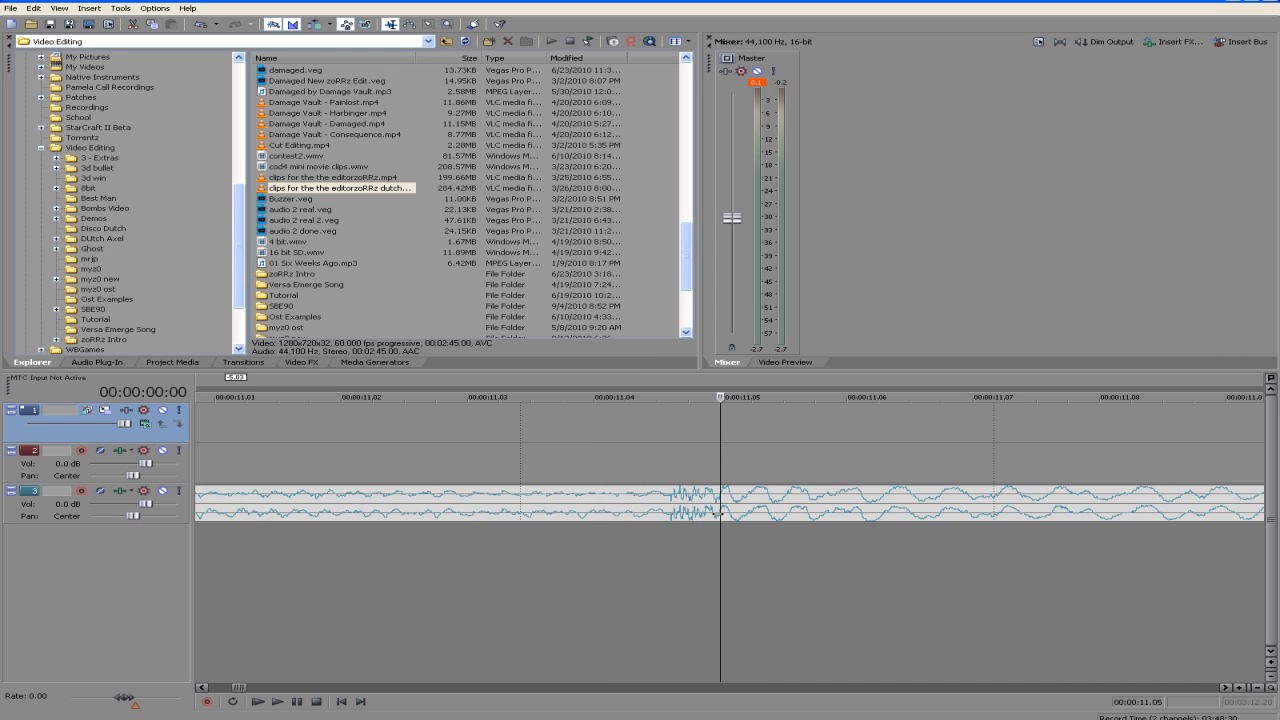
Step: In Options, turn off Quantize to Frames and enable Quick Fade Audio Edits for click-free audio splits
click(592, 396)
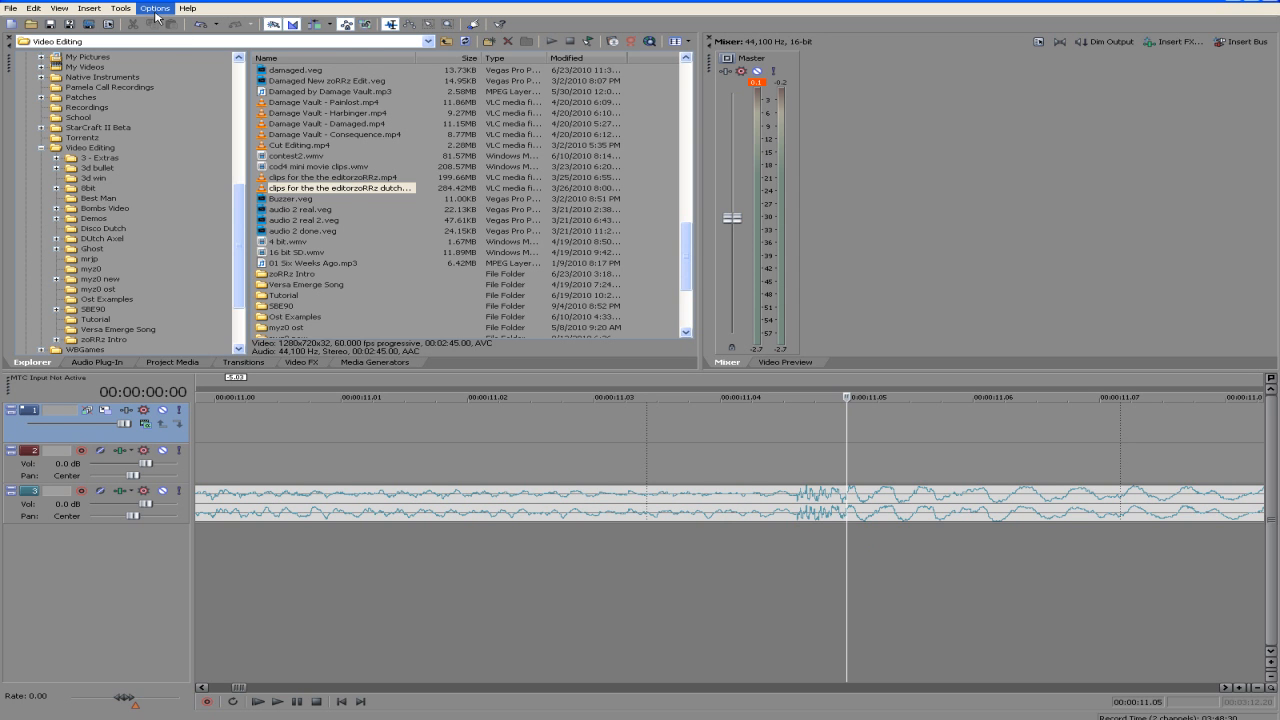
click(154, 8)
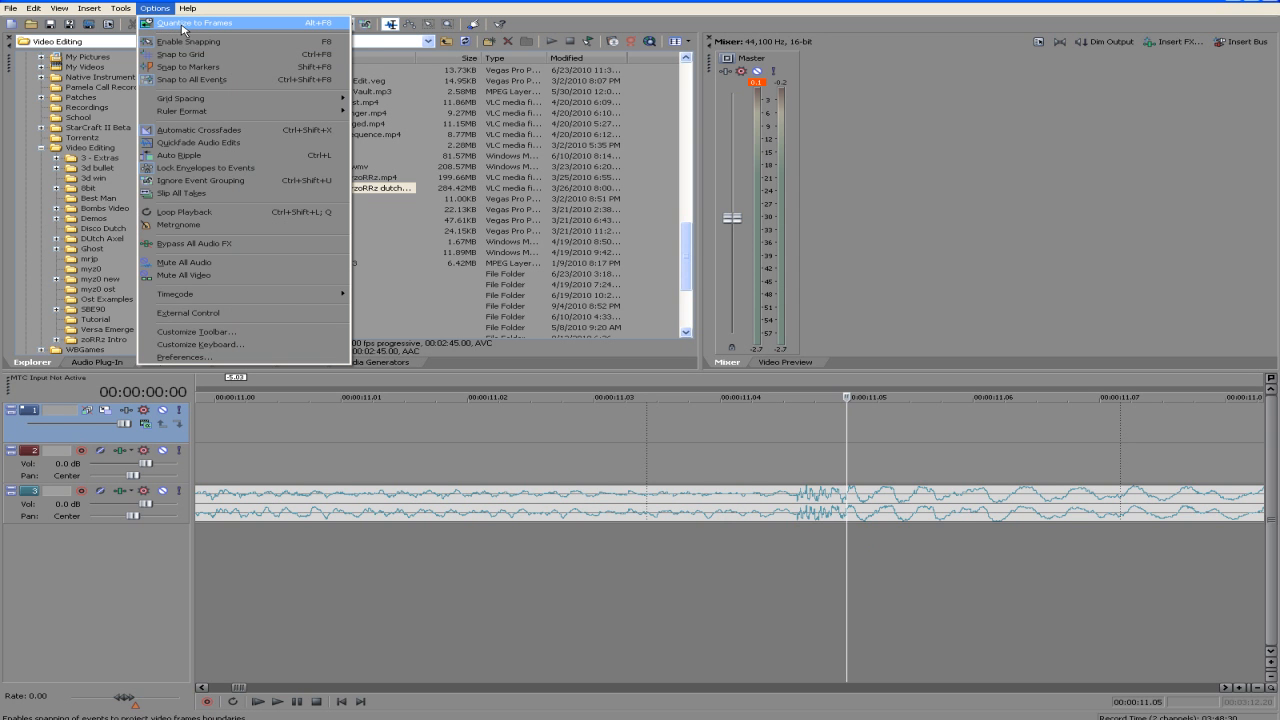
click(192, 22)
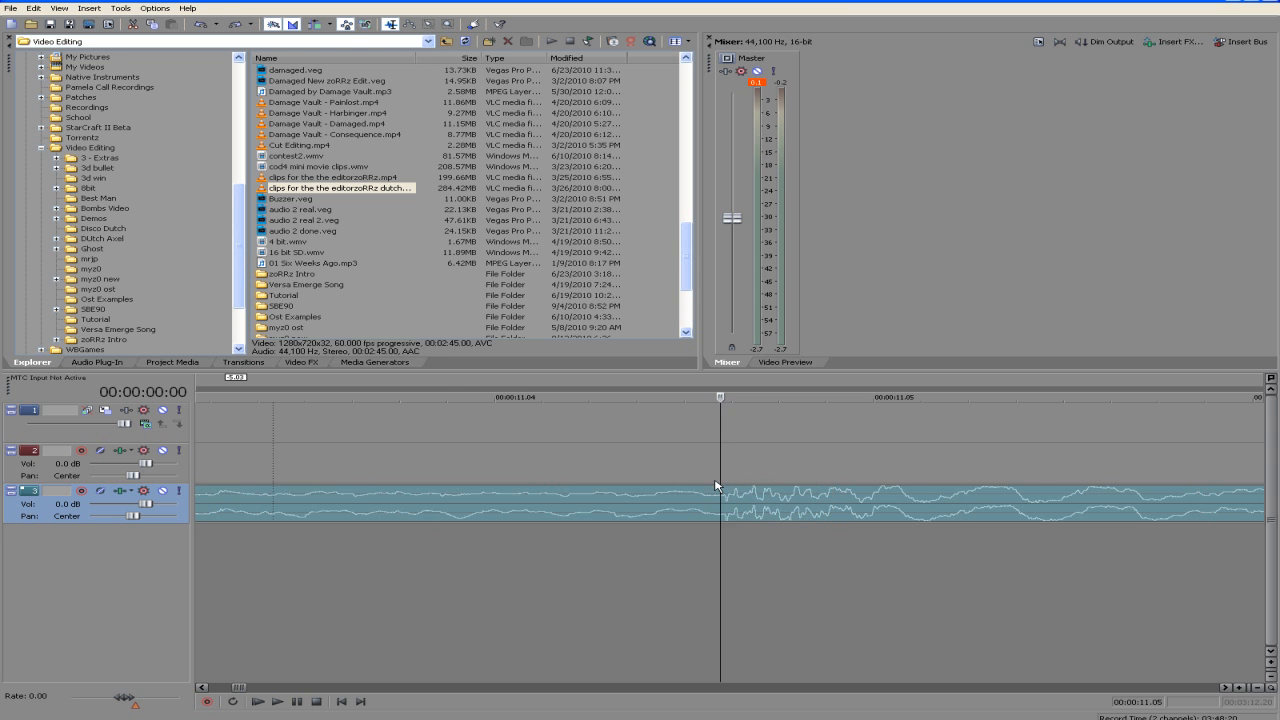
click(154, 8)
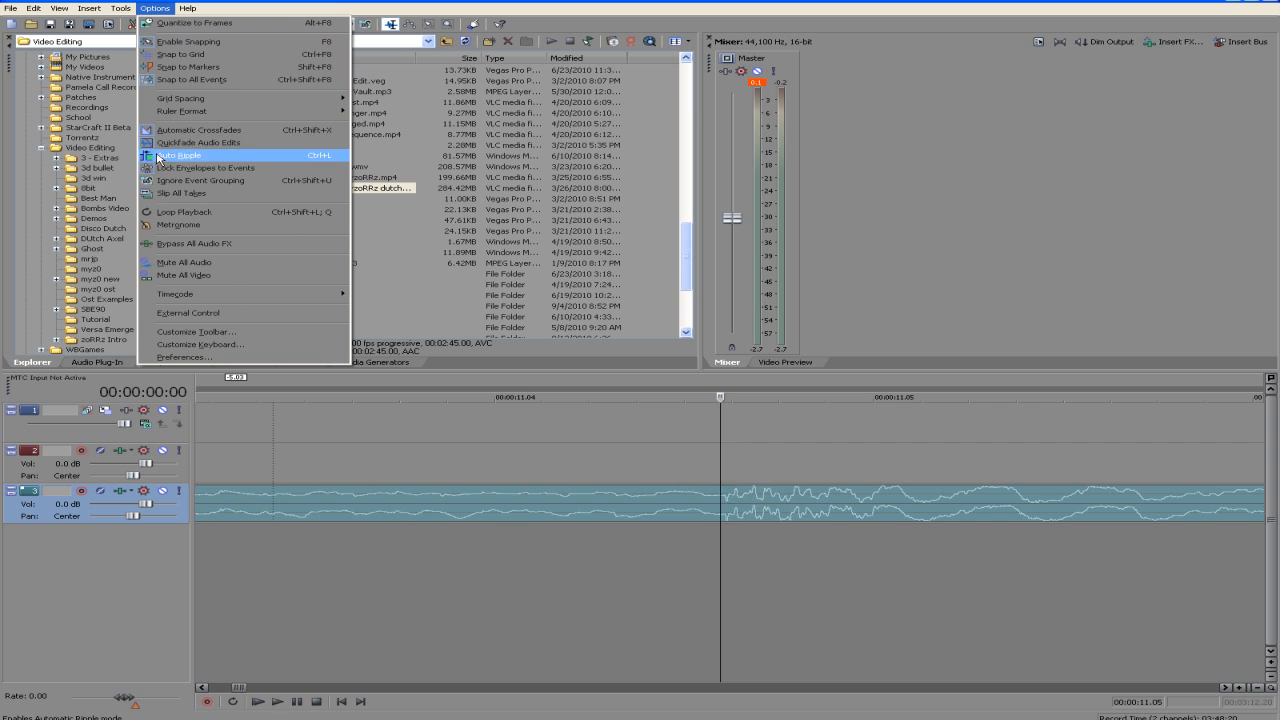
mouse_move(198, 142)
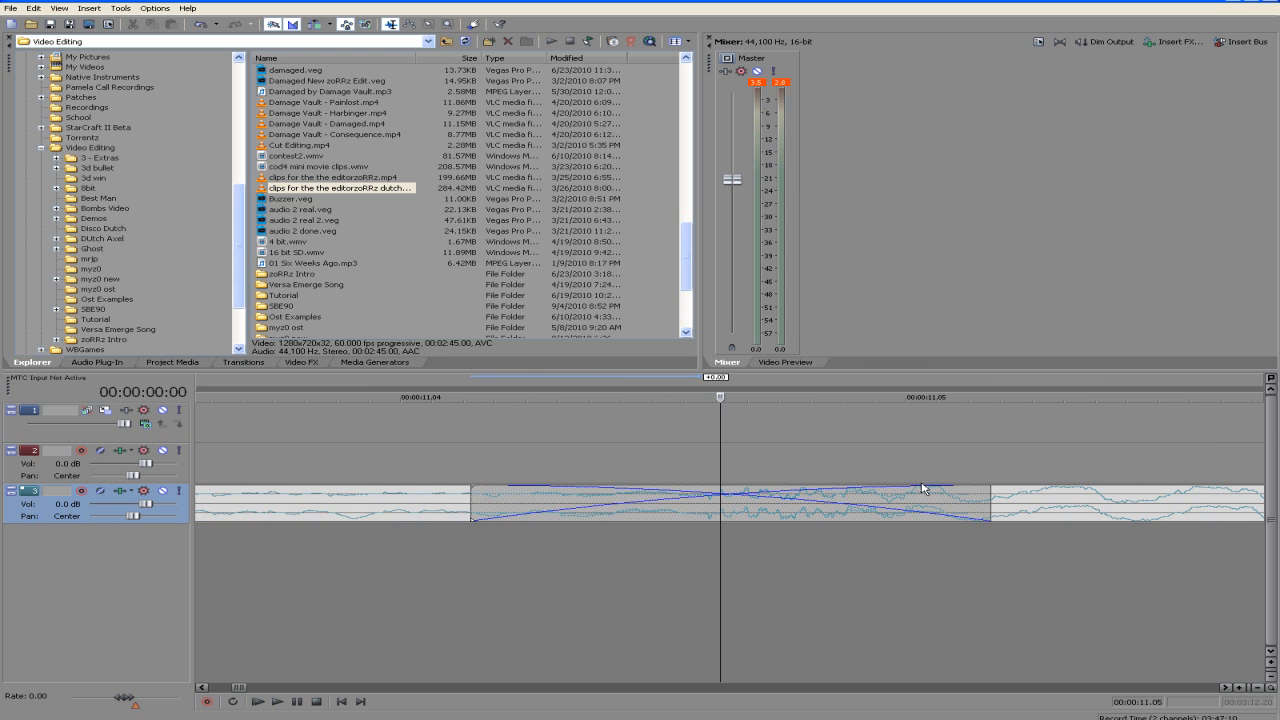
mouse_move(924, 490)
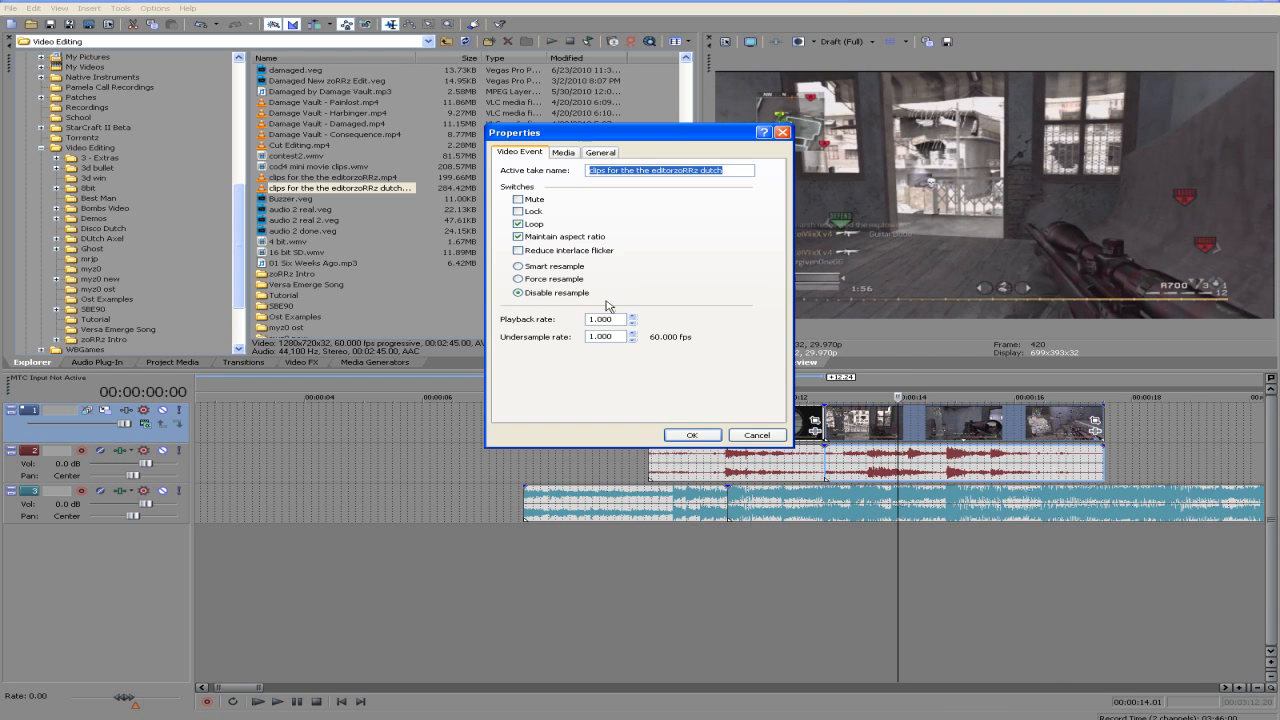
Step: Disable Resample on the selected video events via Edit > Switches, then return the playhead before the clips
right_click(790, 420)
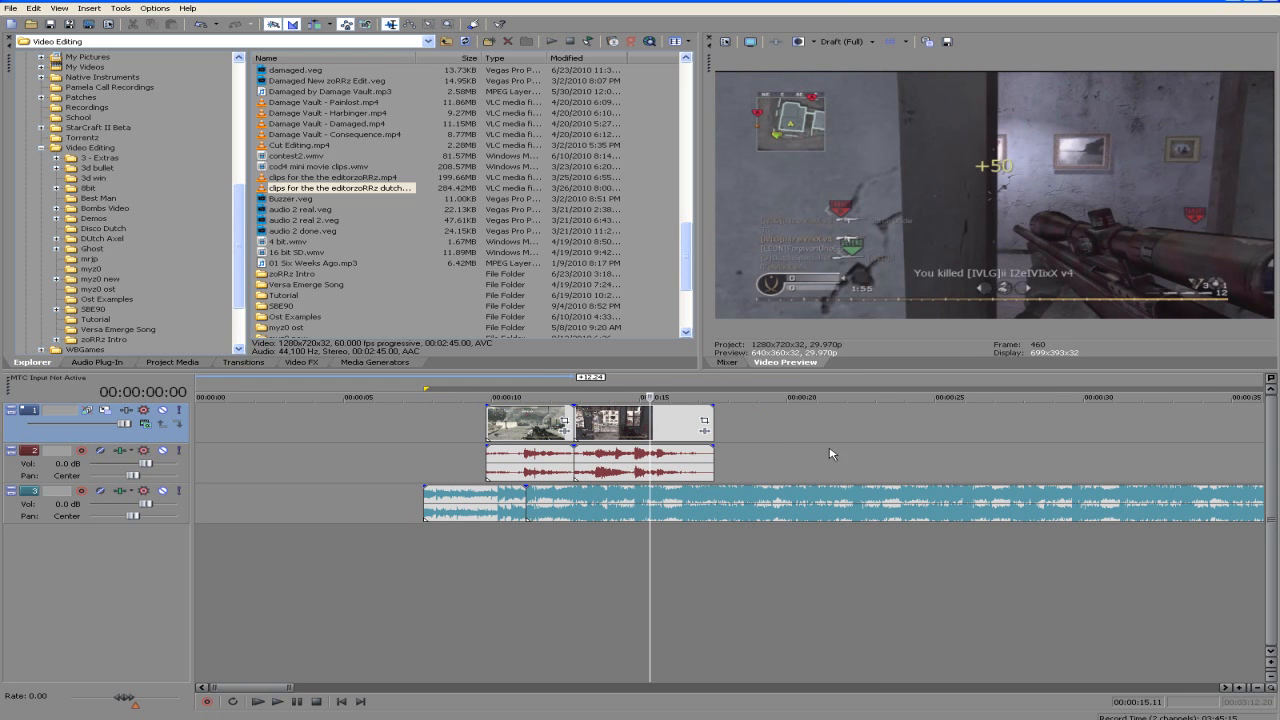
mouse_move(428, 24)
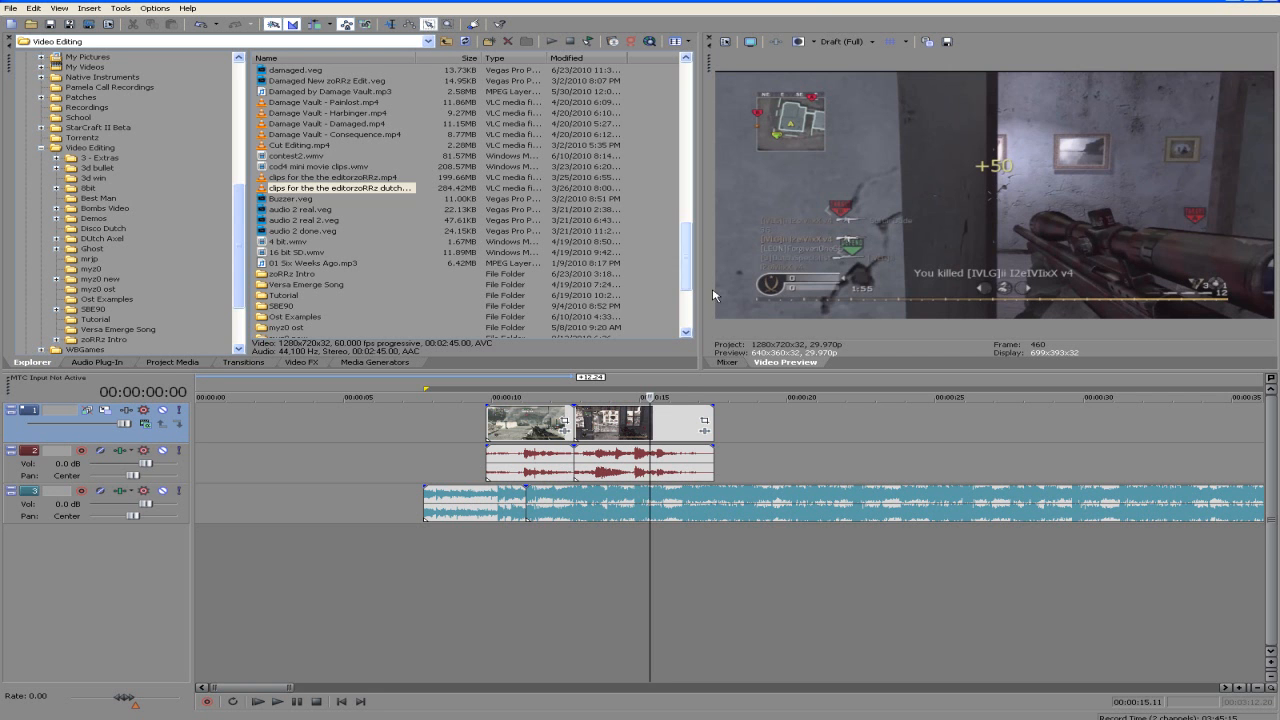
mouse_move(940, 424)
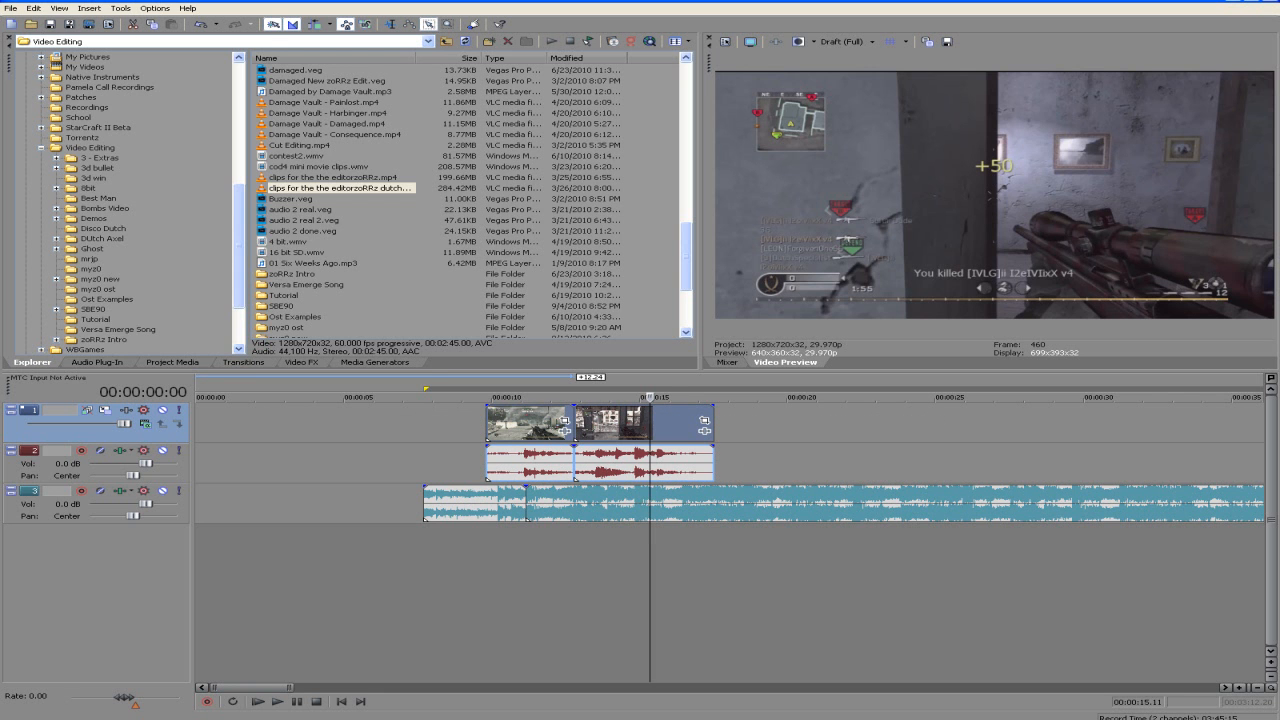
click(32, 8)
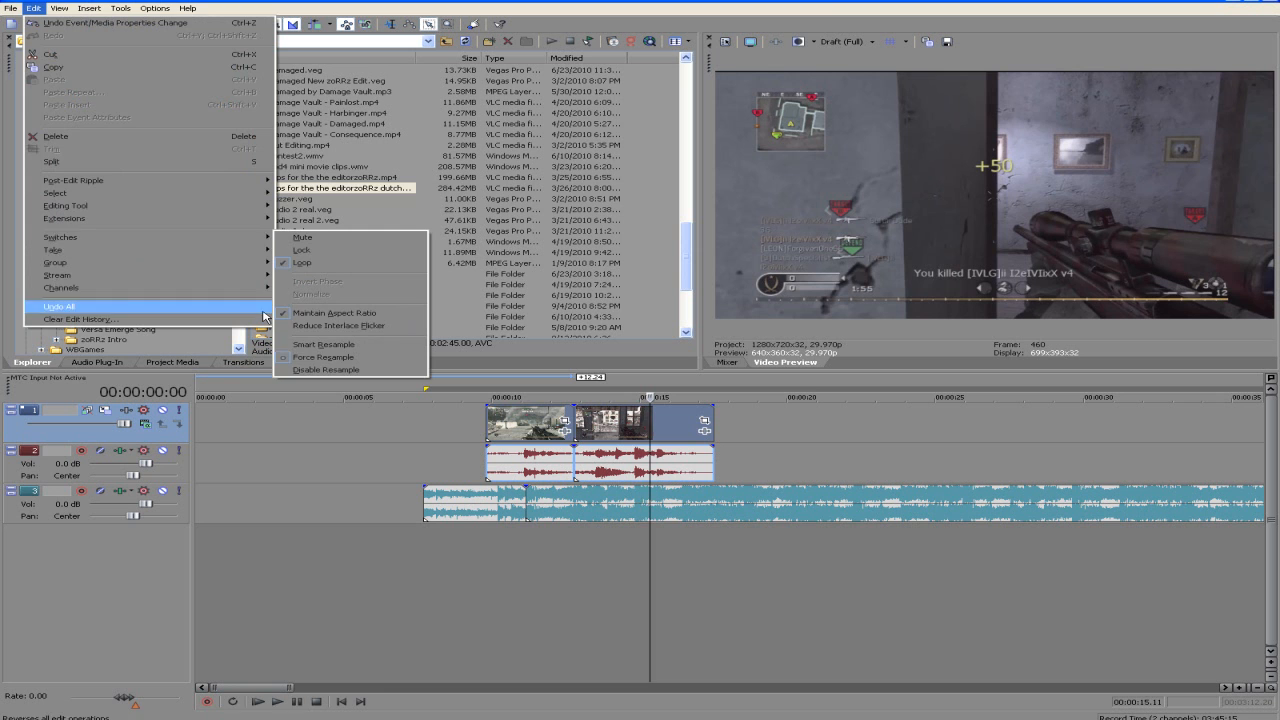
click(428, 458)
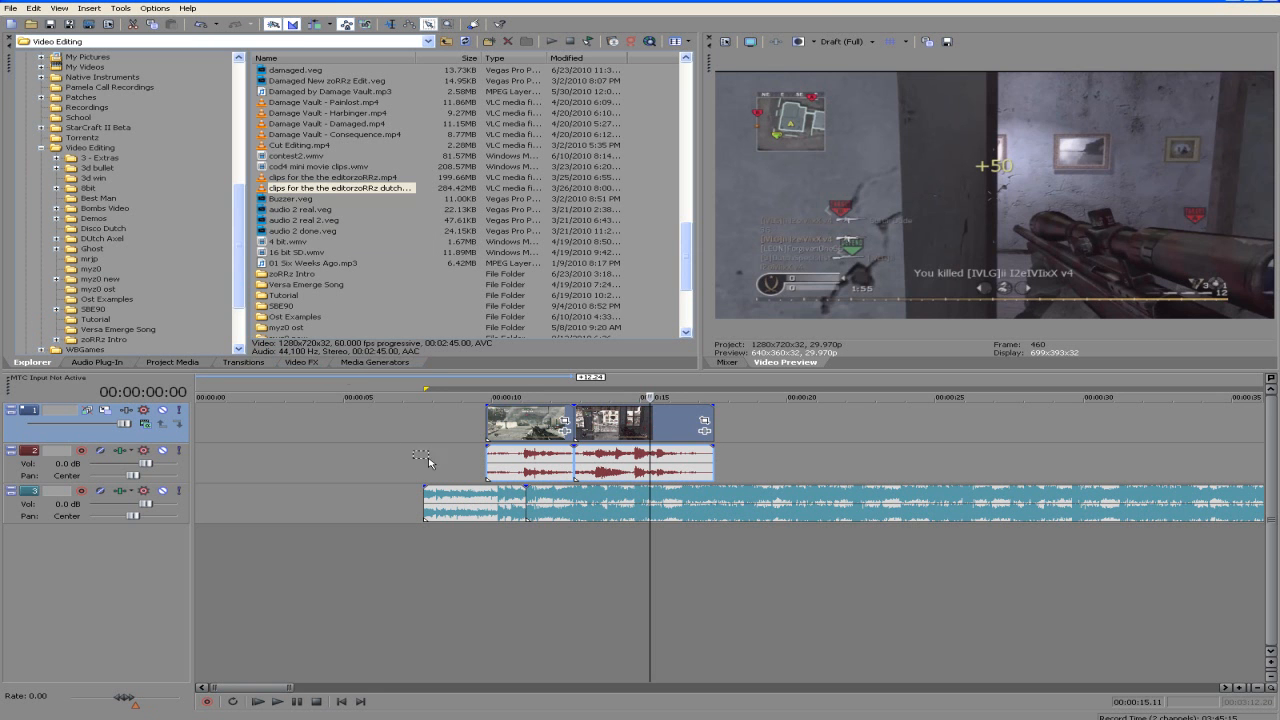
click(332, 396)
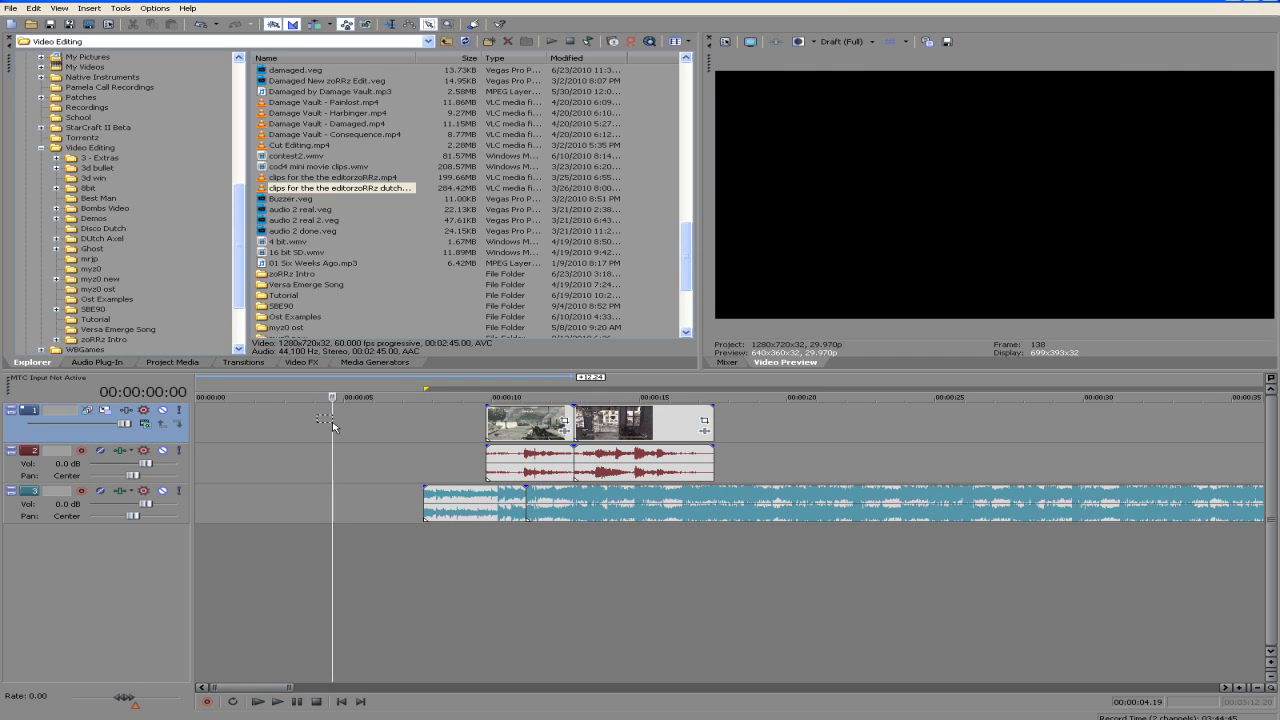
mouse_move(824, 436)
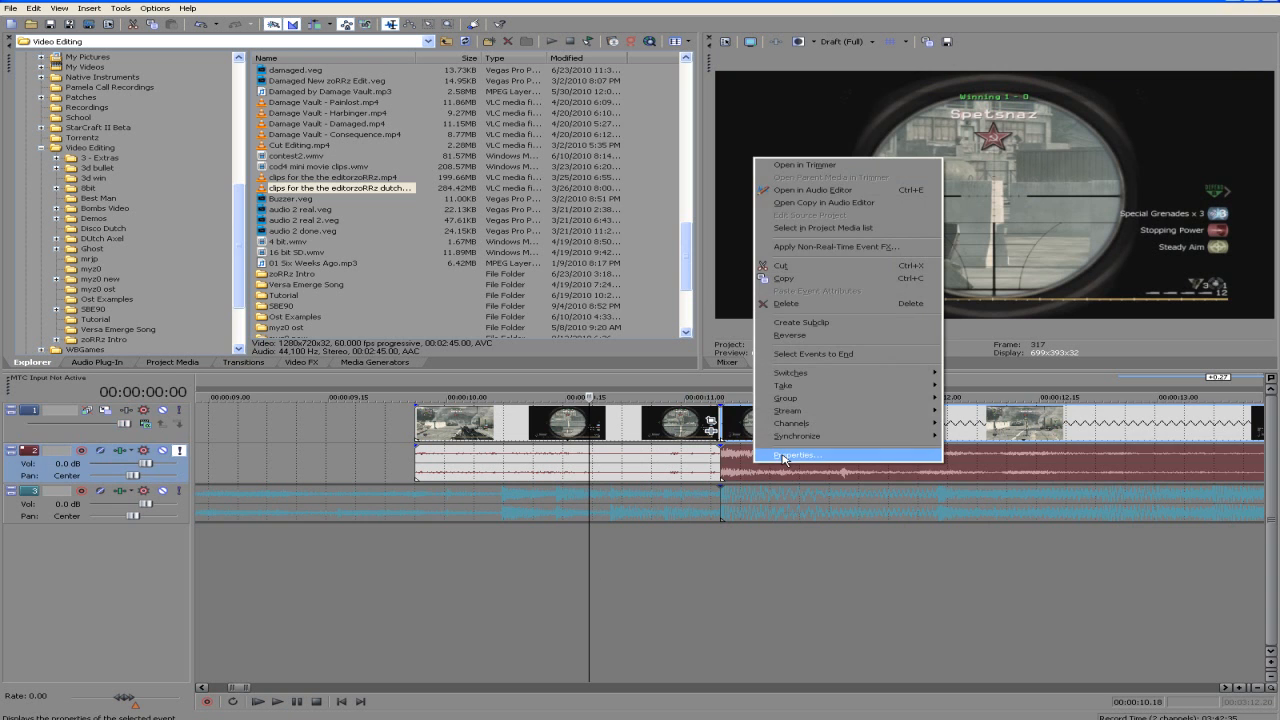
Step: In the audio event's Properties, enable Lock to stretch so its pitch shifts by -7.36826 with the stretch
click(796, 456)
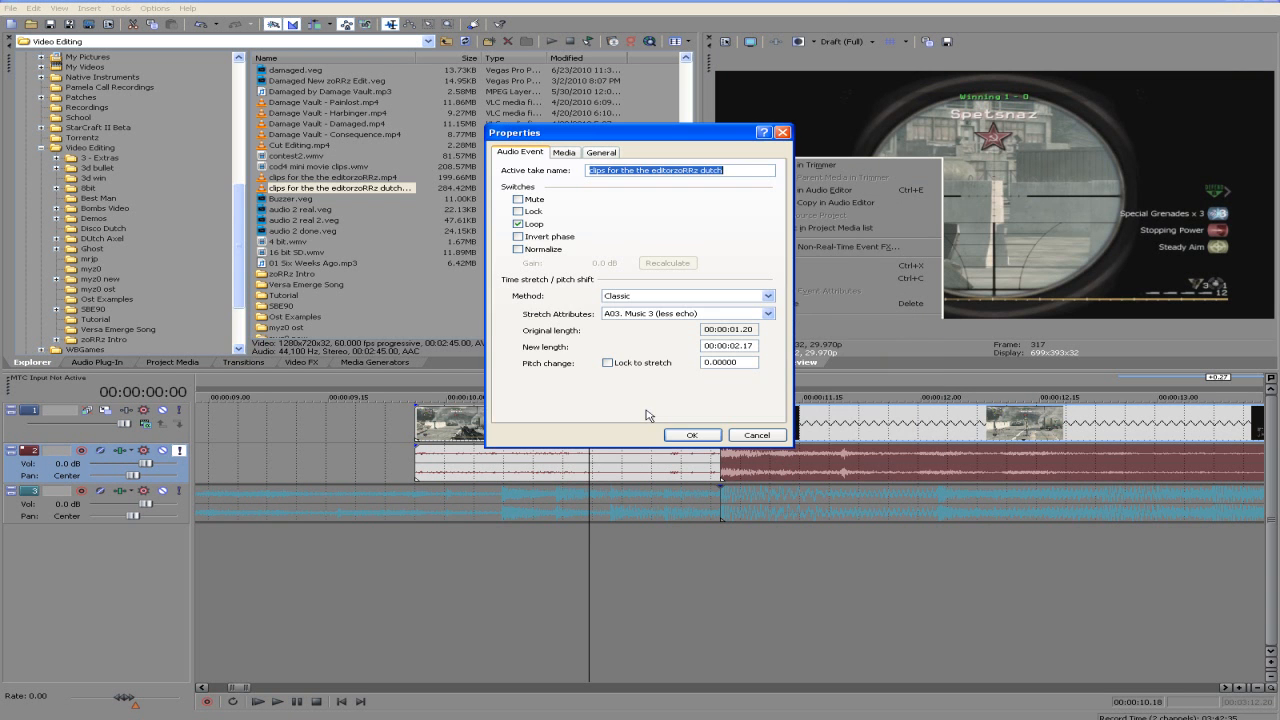
click(608, 362)
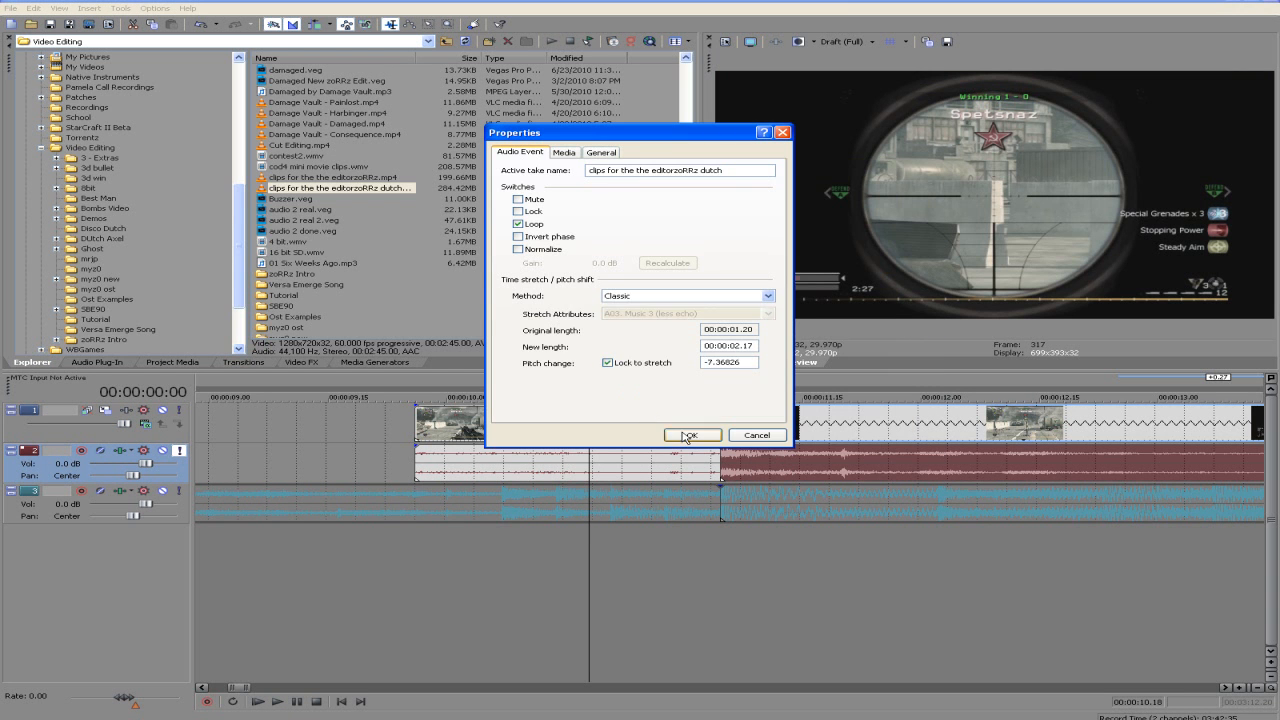
click(692, 436)
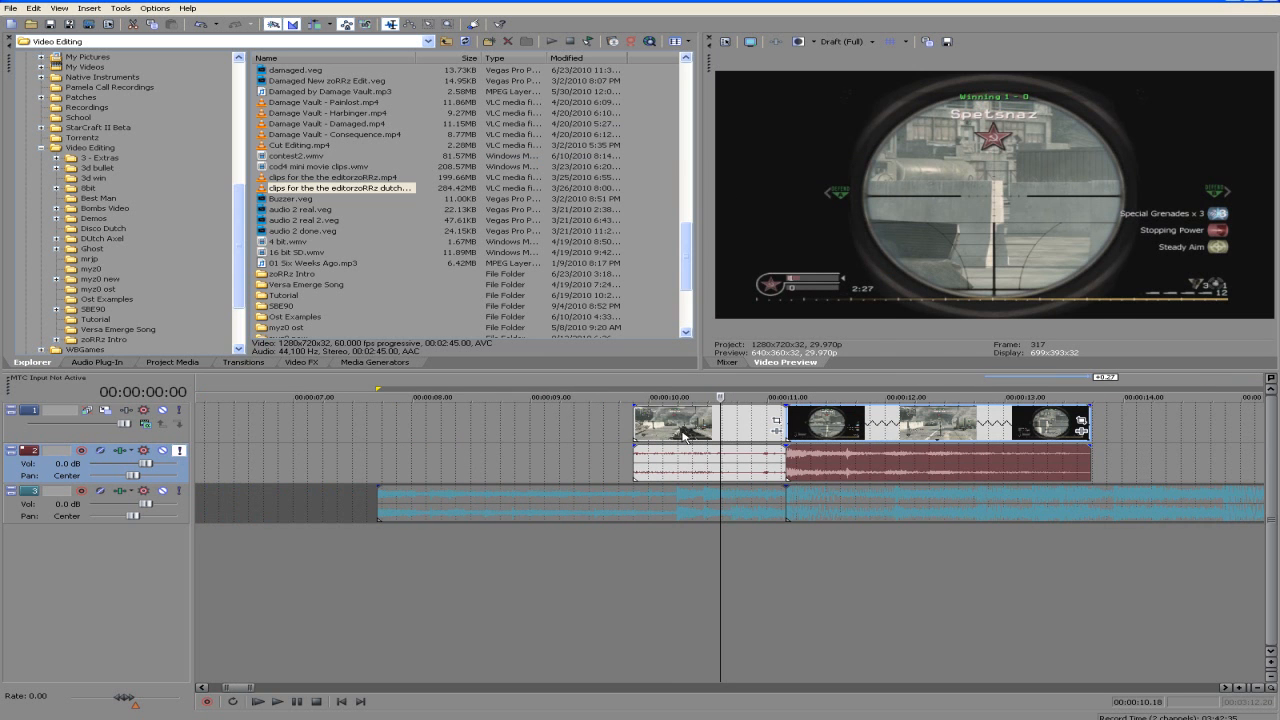
mouse_move(798, 528)
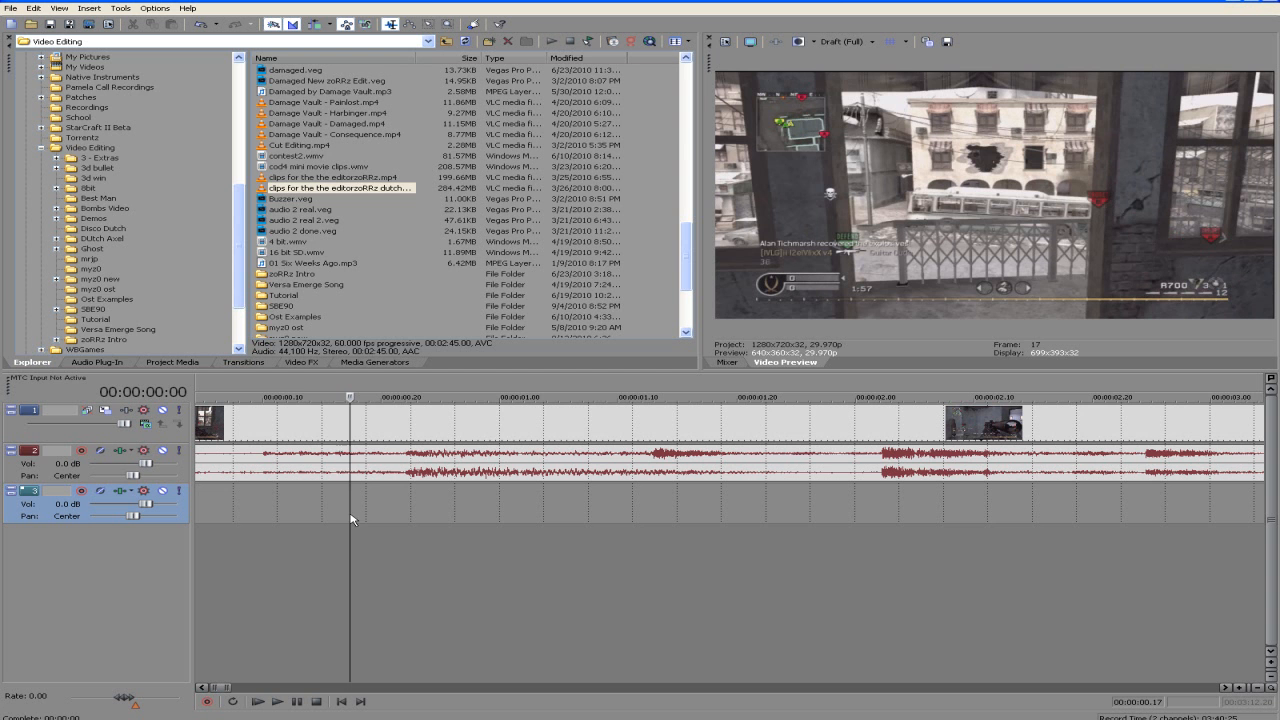
mouse_move(348, 512)
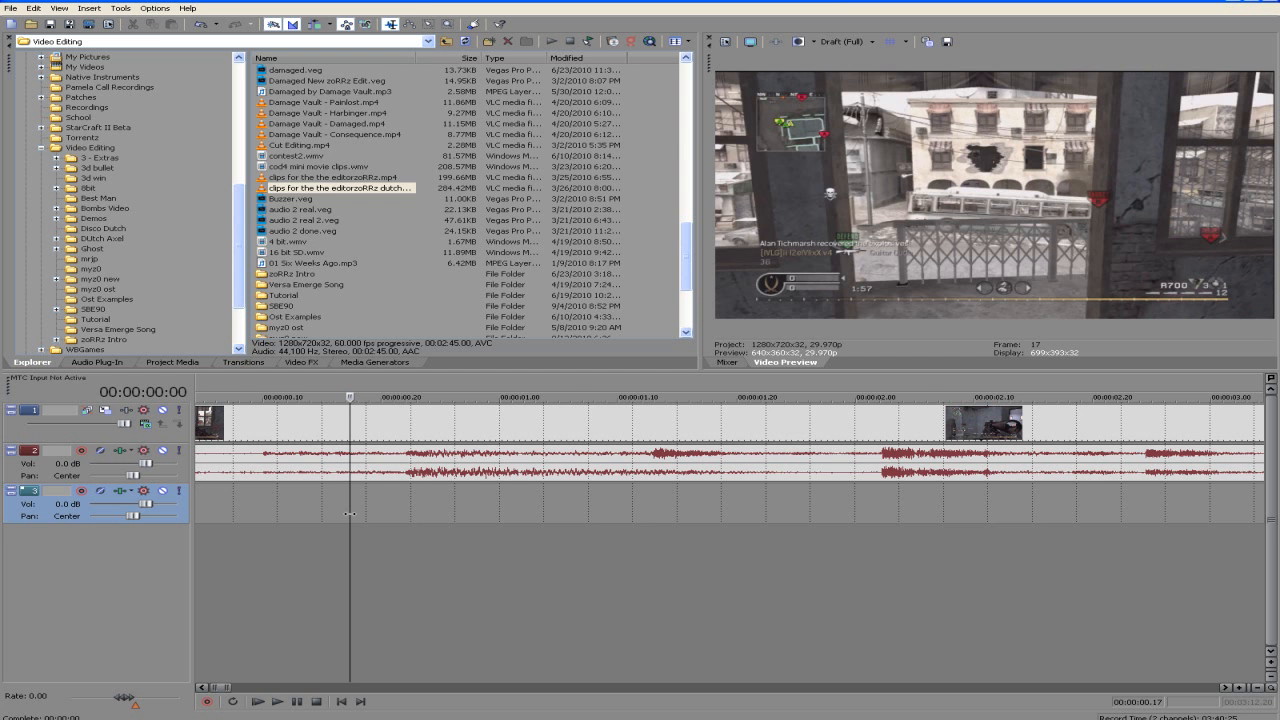
Step: Keep only the gunshot burst on the audio track and play back the edited timeline
click(276, 700)
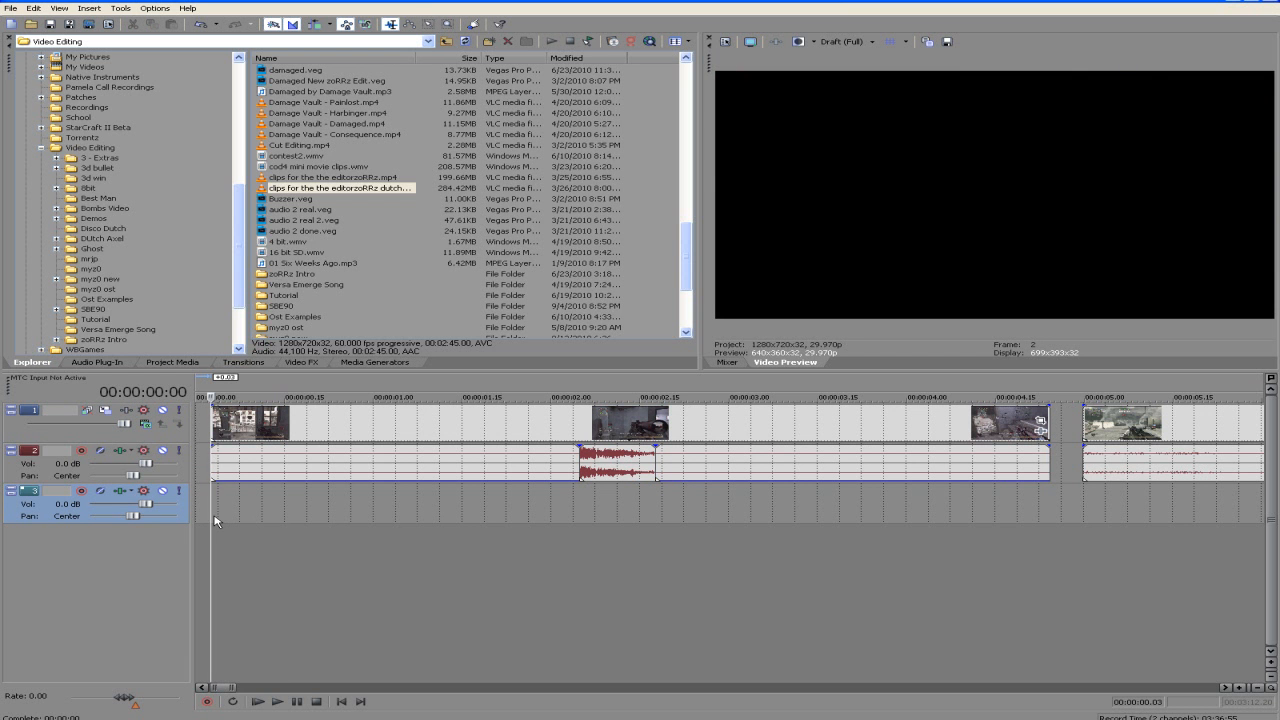
click(256, 700)
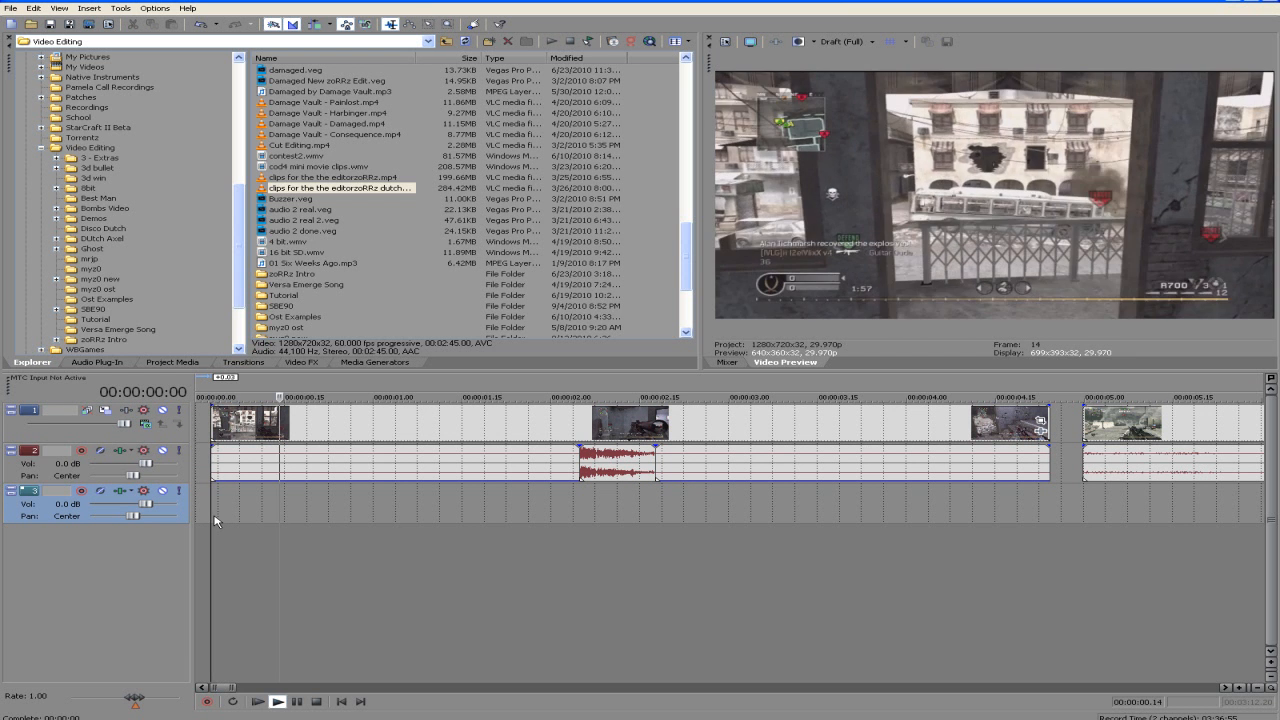